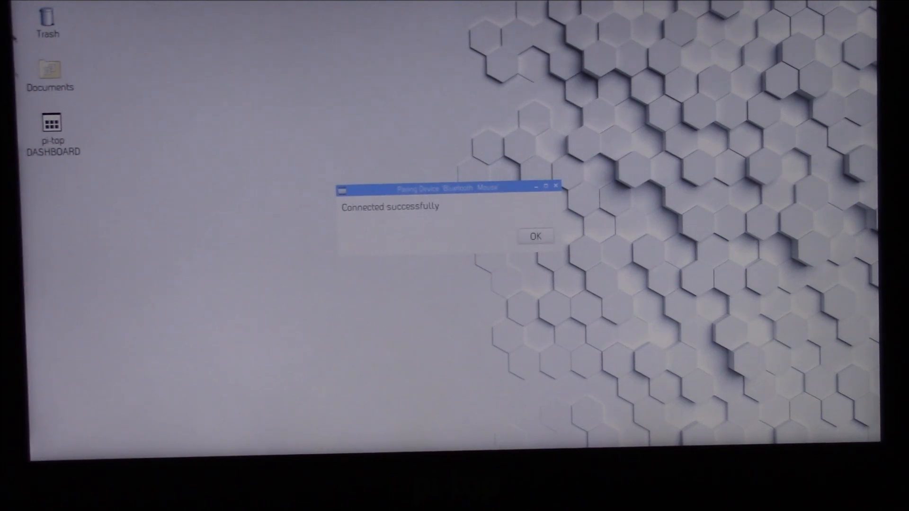
Step: Acknowledge the 'Pairing Device: Bluetooth Mouse' success notice with OK
{"action": "left_click", "coordinate": [534, 236]}
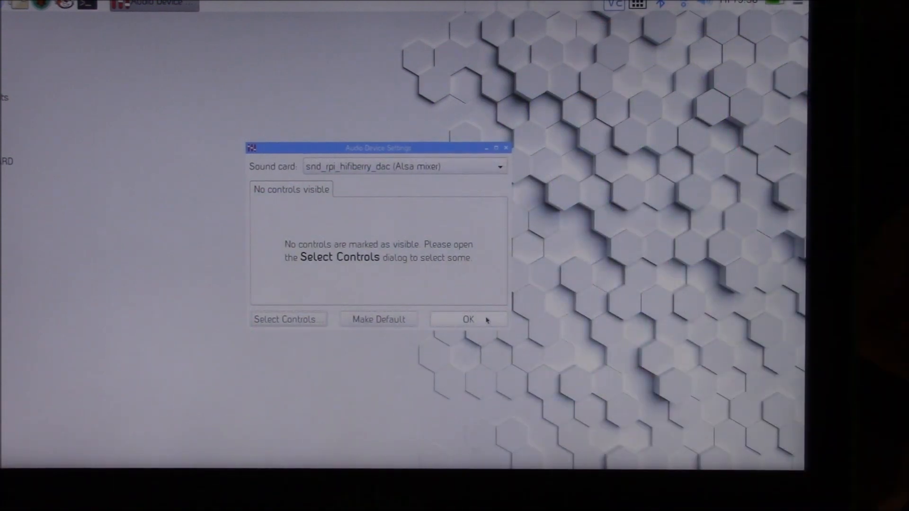
Step: Keep the snd_rpi_hifiberry_dac sound card and confirm the Audio Device Settings with OK
{"action": "left_click", "coordinate": [468, 320]}
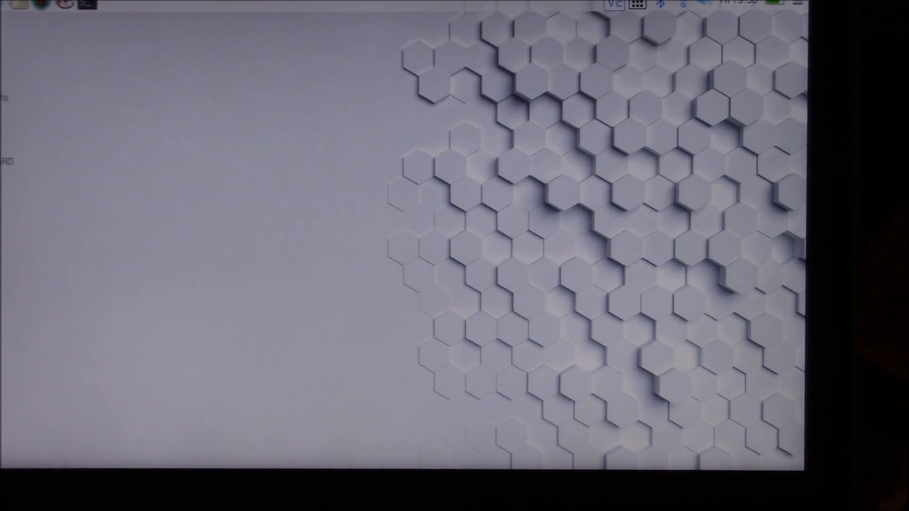
{"action": "mouse_move", "coordinate": [135, 193]}
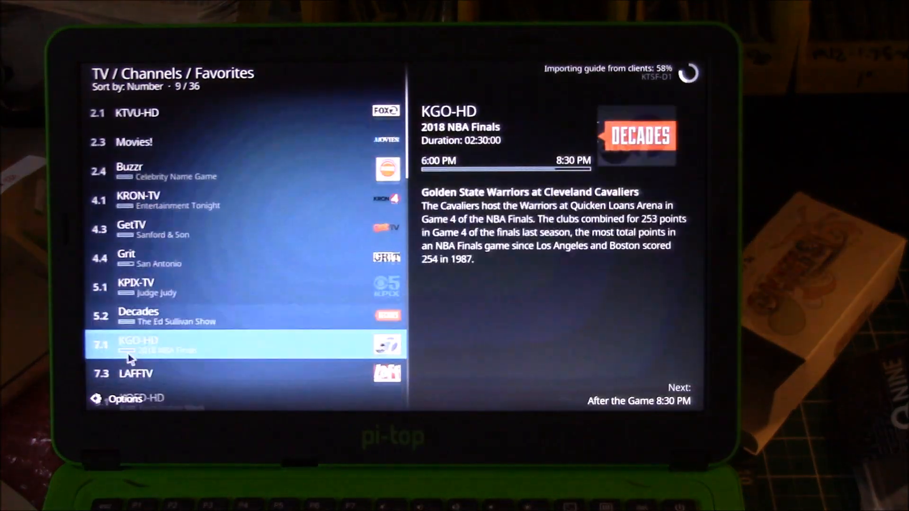
Step: Scroll down the Favorites channel list to reach channels such as LightTV
{"action": "scroll", "scroll_direction": "down", "scroll_amount": 3}
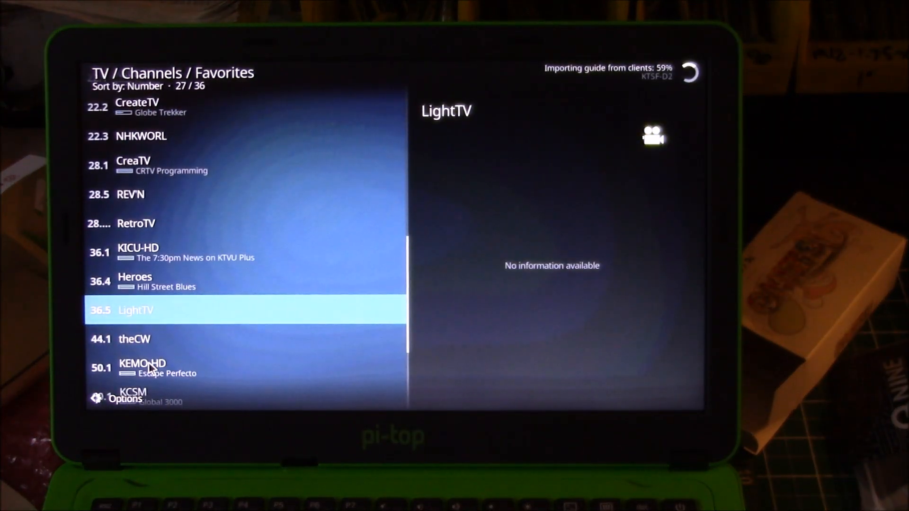